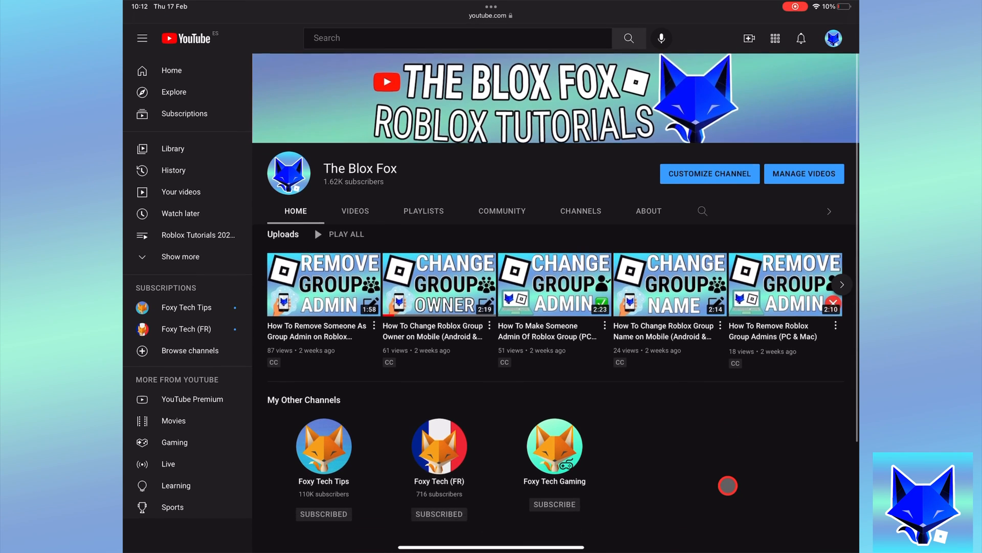
Go to My Creations > Experiences and open the gear menu for FoxyTechTips test game
scroll("down", 3)
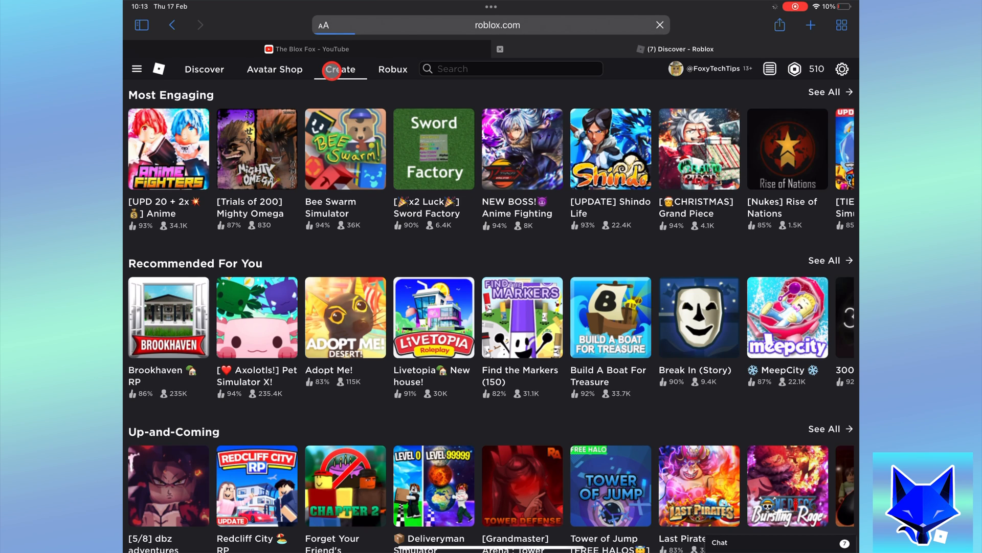
left_click(339, 68)
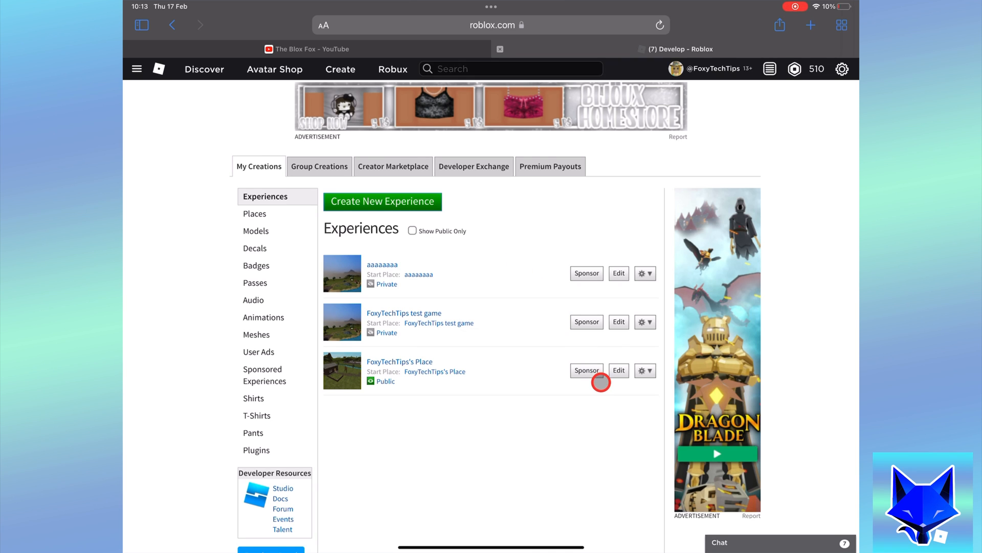
left_click(646, 322)
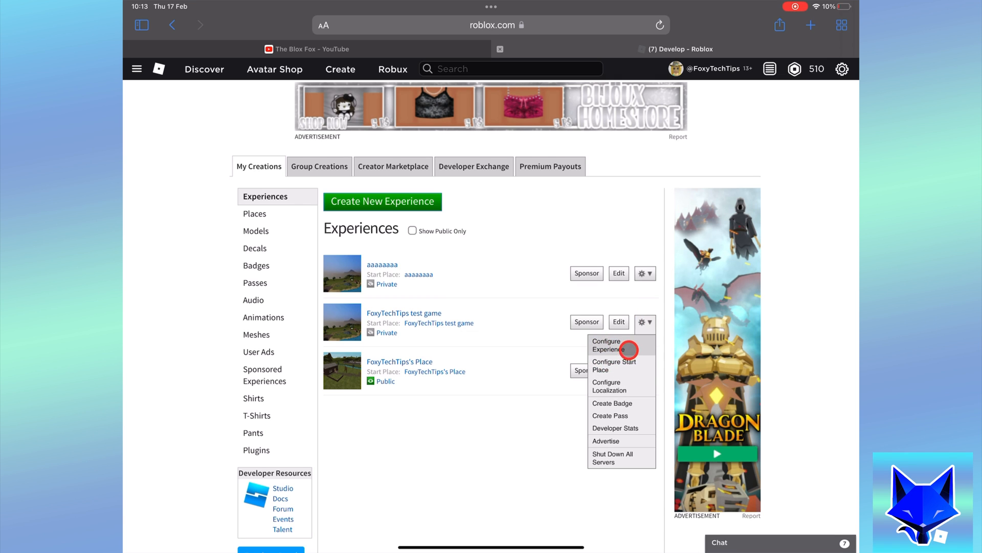
Open Configure Experience for FoxyTechTips test game and go to its Social Links section
left_click(610, 345)
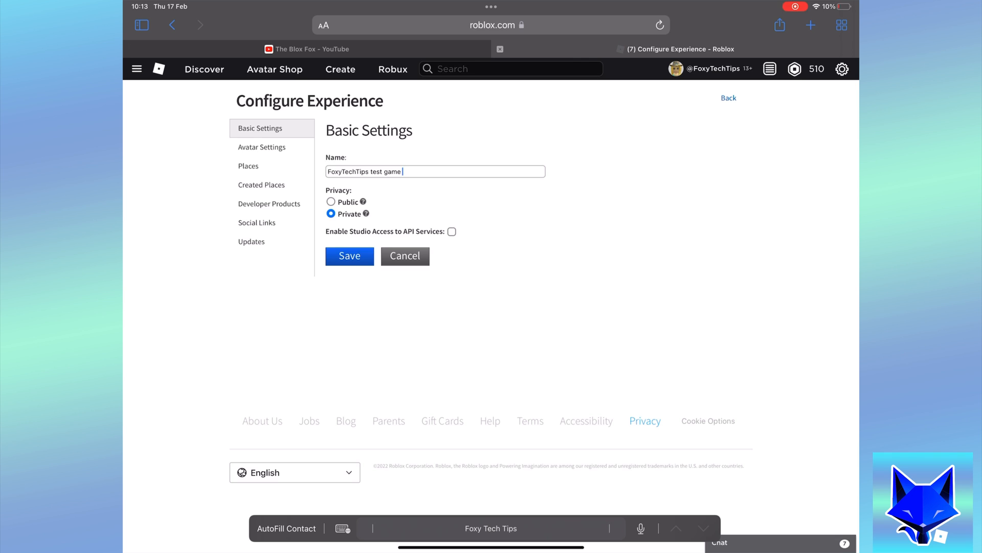
left_click(256, 222)
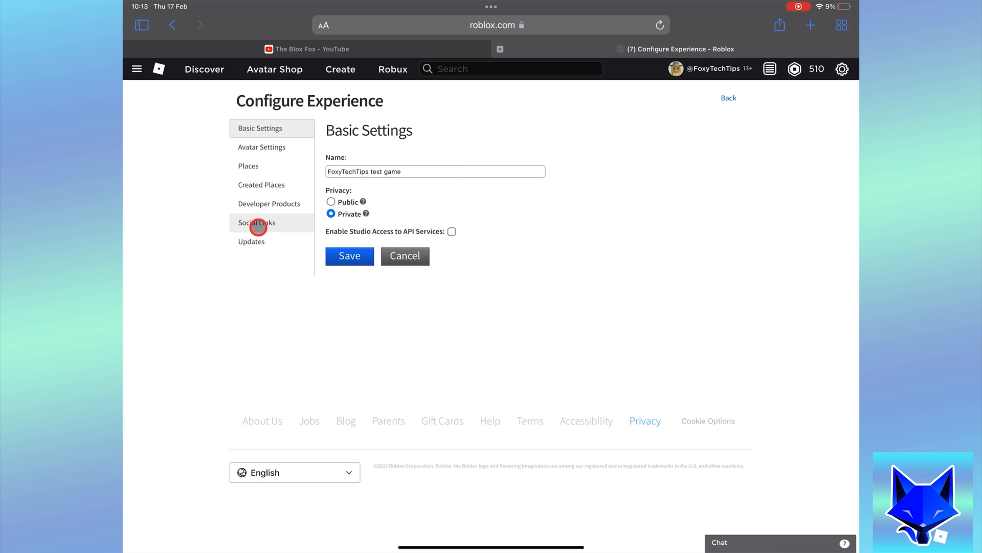
Add a new social link entry and choose Facebook as its type
left_click(256, 222)
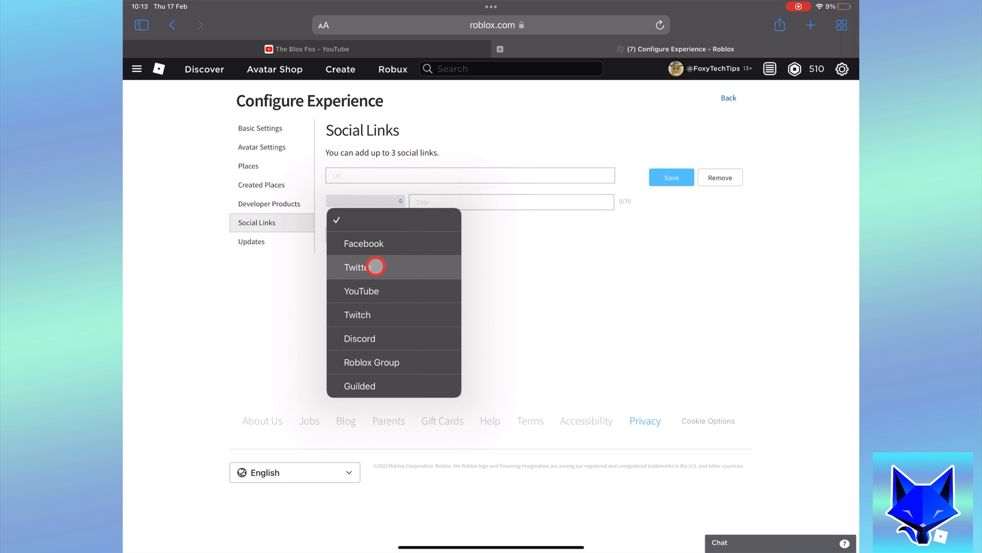
left_click(365, 244)
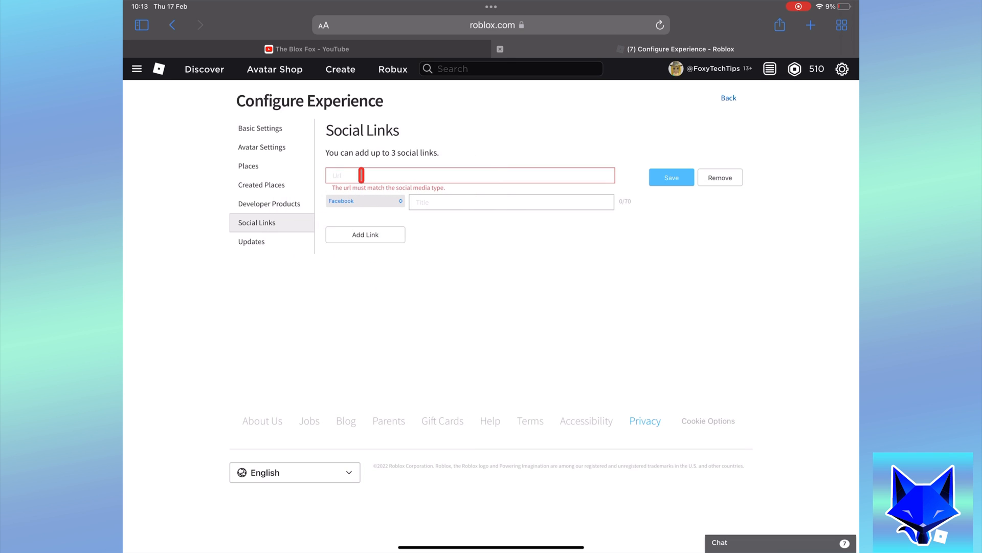
Give the Facebook link the title 'Facebook group'
left_click(511, 202)
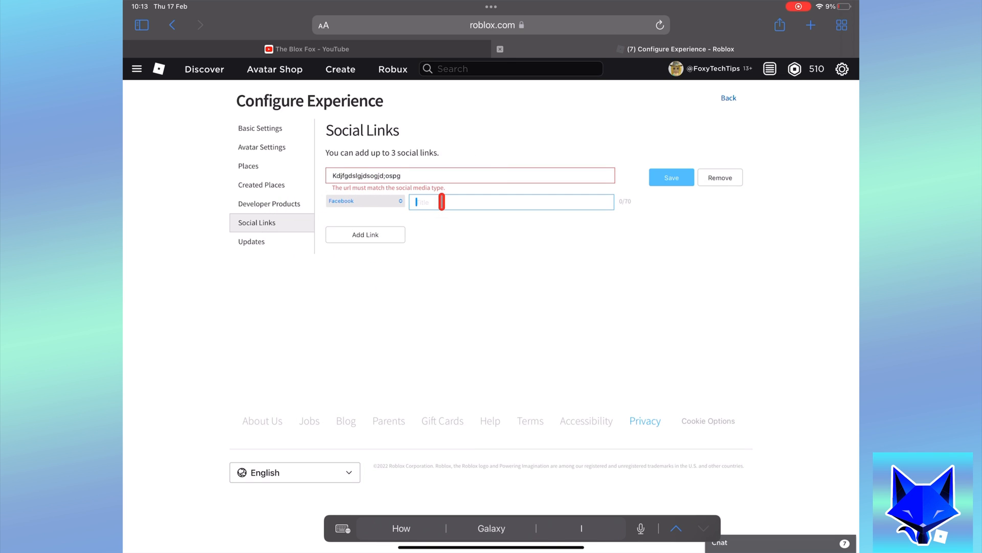
type("Facebook gro")
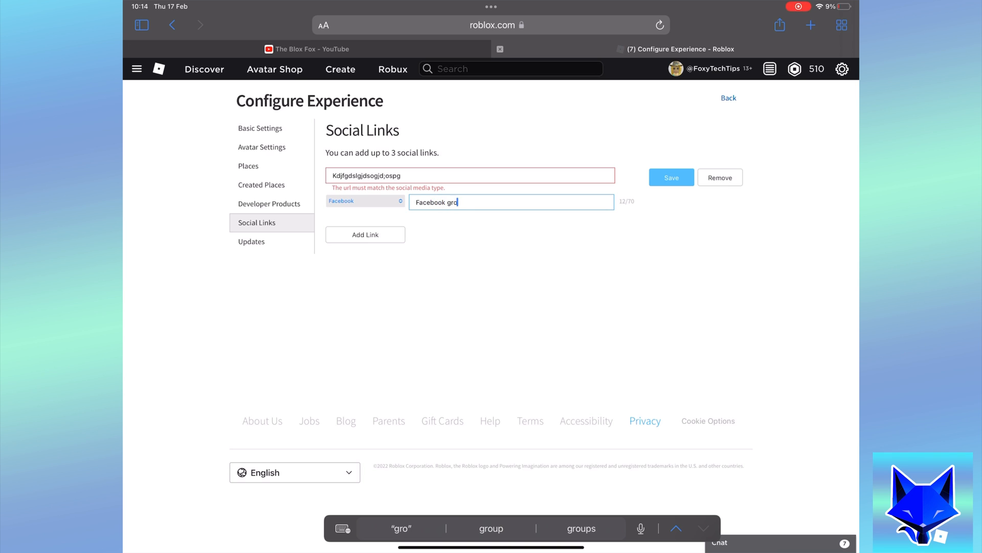
left_click(366, 234)
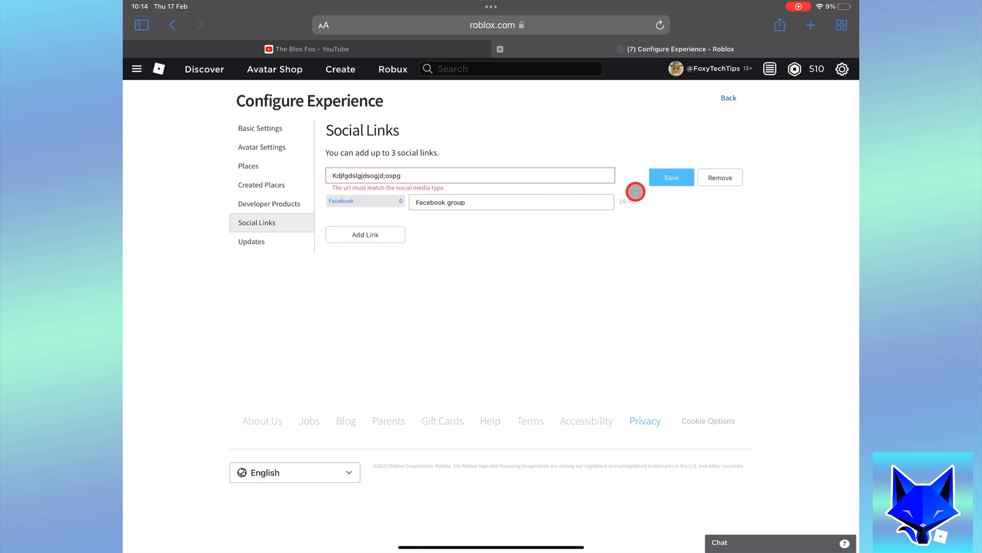
Add a second link entry set to YouTube, then leave the configuration page
left_click(365, 235)
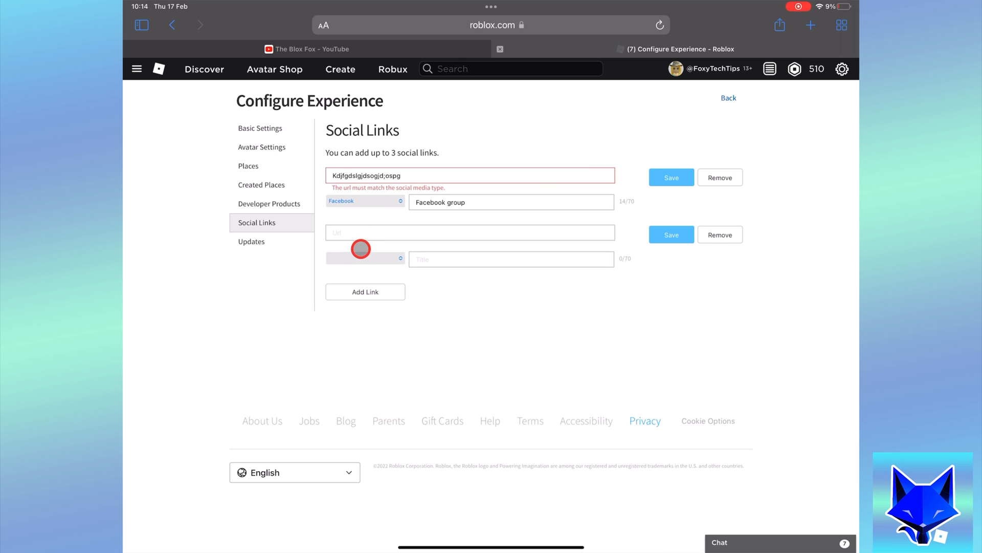
left_click(366, 258)
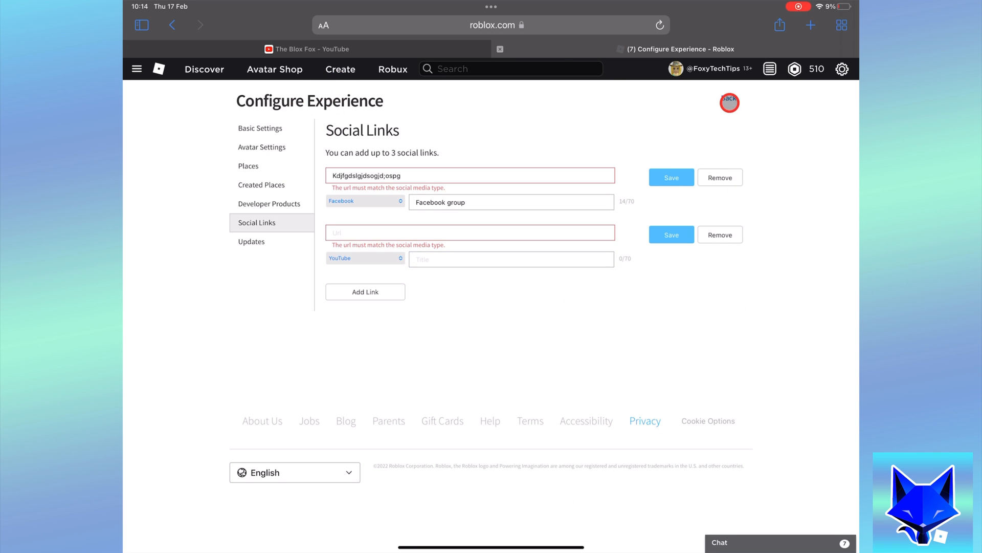
left_click(307, 49)
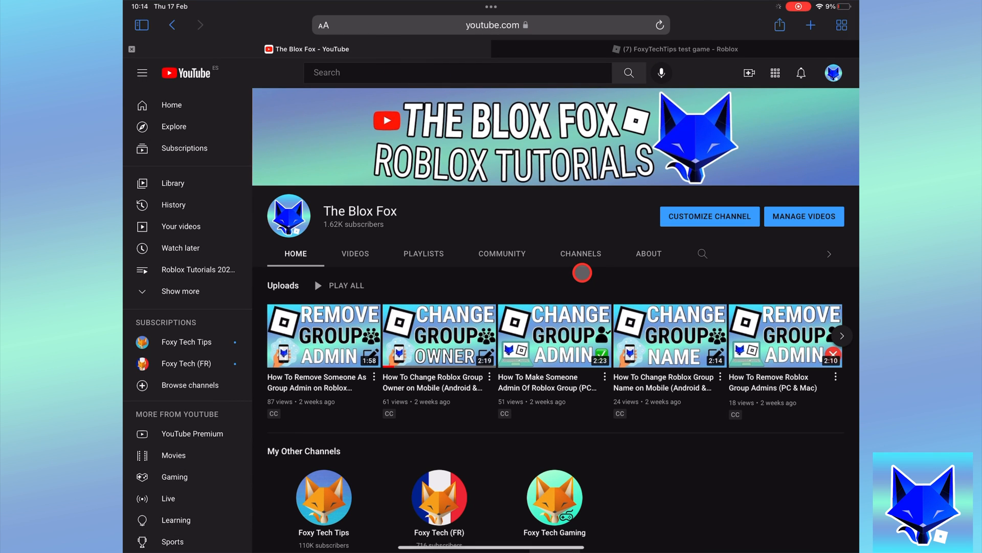
scroll("down", 3)
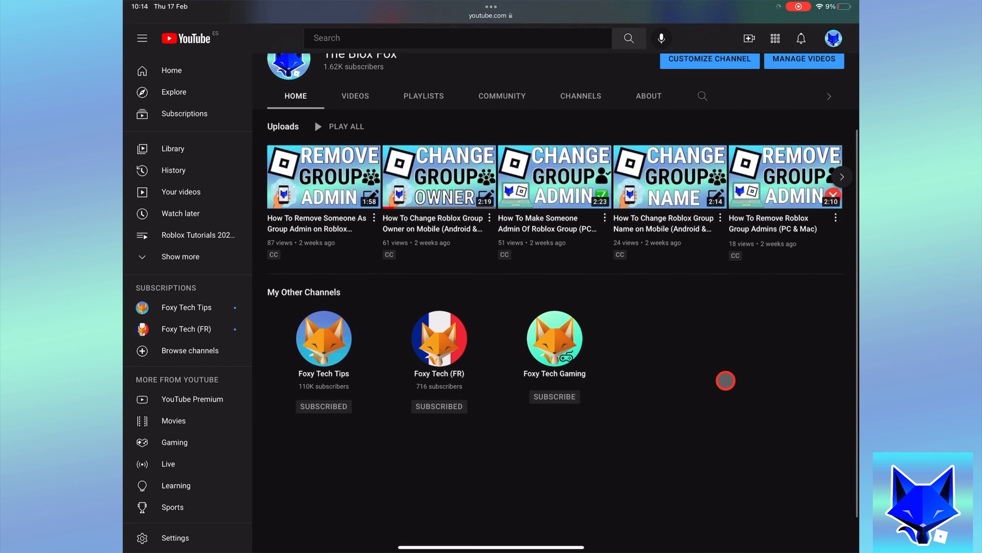